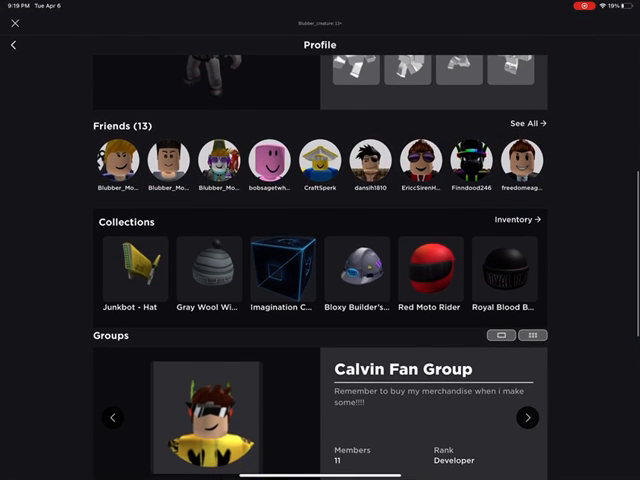
Step: Browse the owned hats under Accessories down to the International Fedora row
click(522, 220)
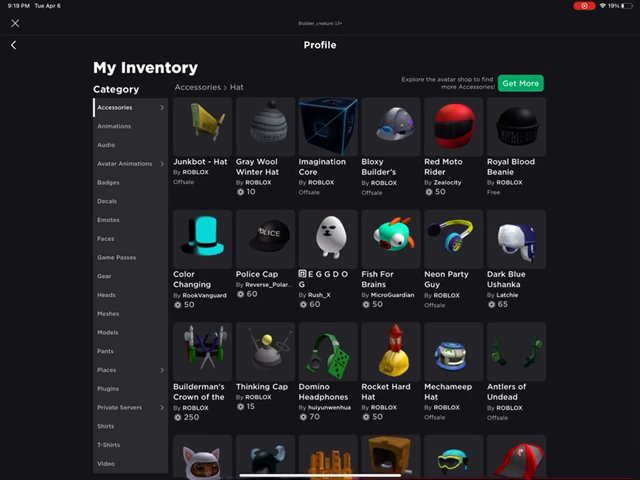
scroll(down, 3)
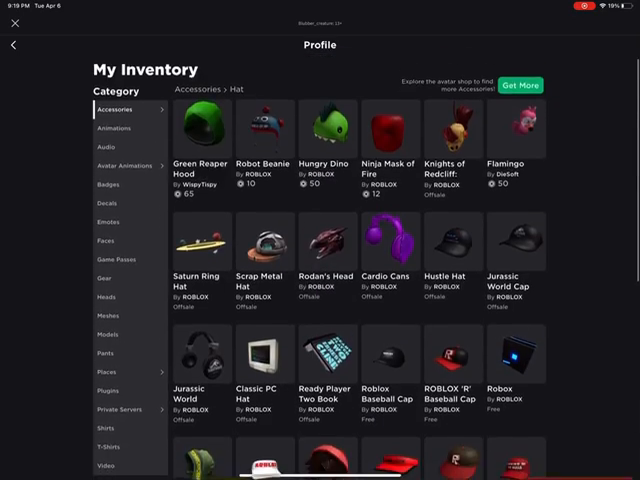
scroll(down, 3)
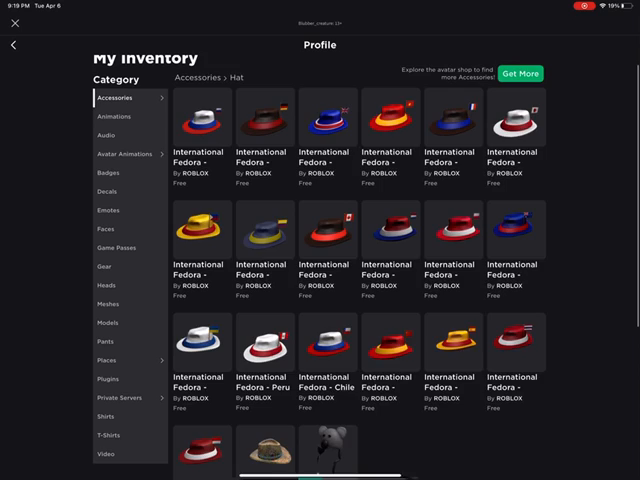
Step: View the owned Audio items and the Run, Fall and Walk animation lists
click(104, 136)
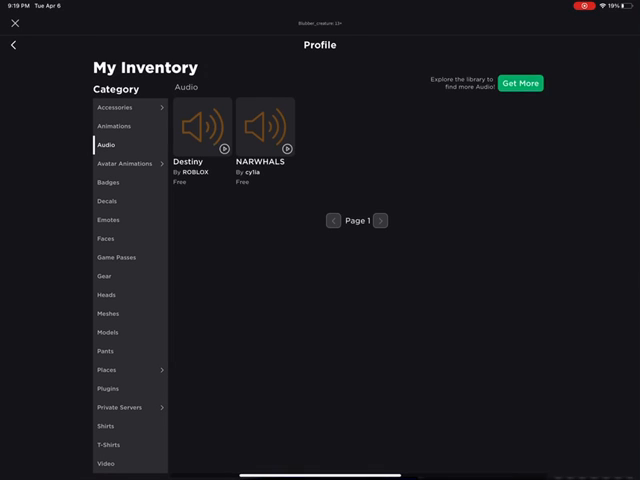
click(124, 164)
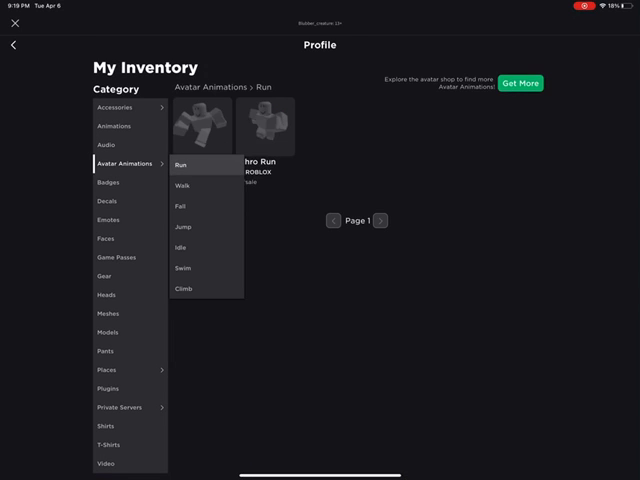
click(180, 206)
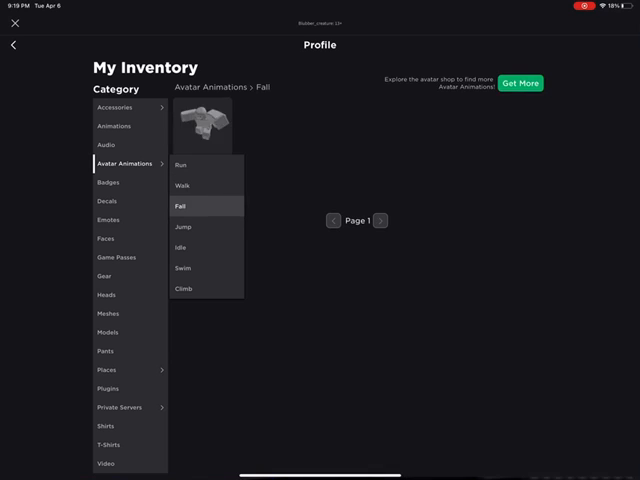
click(182, 184)
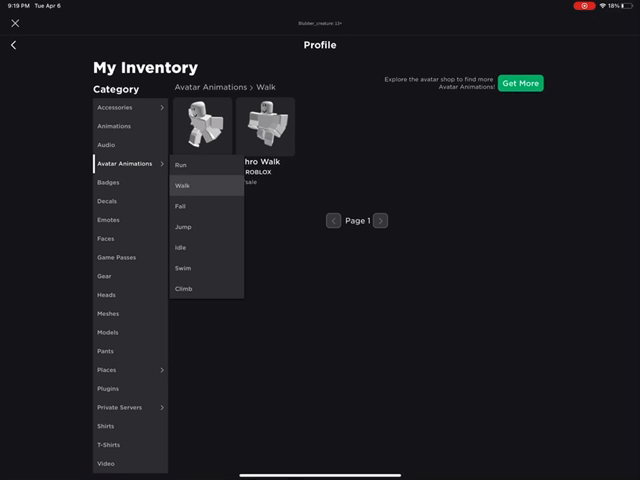
Step: View the remaining animation subcategories including Climb, then move to Badges
click(180, 226)
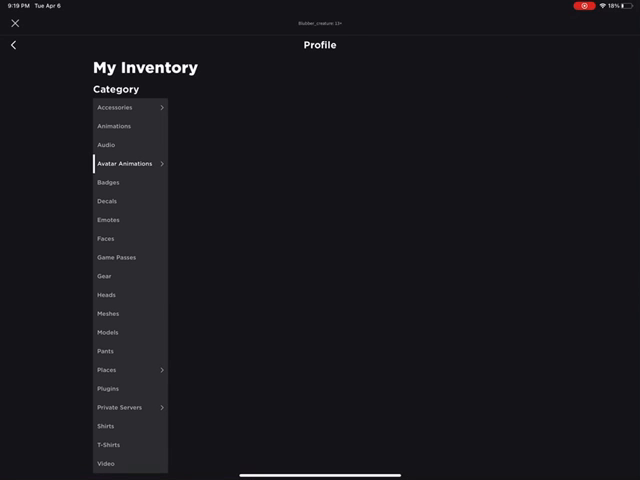
click(126, 164)
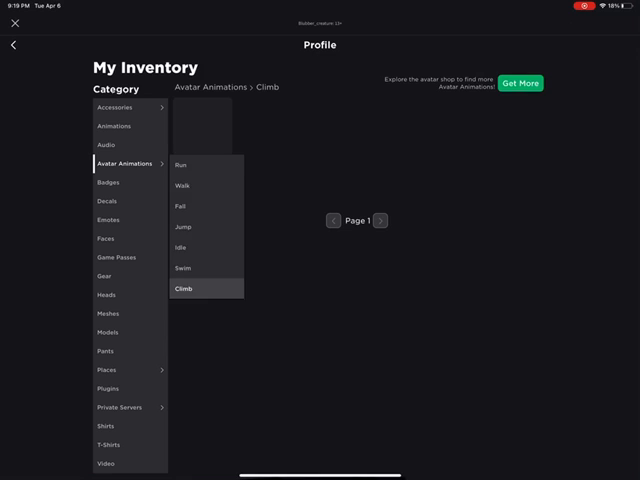
click(108, 182)
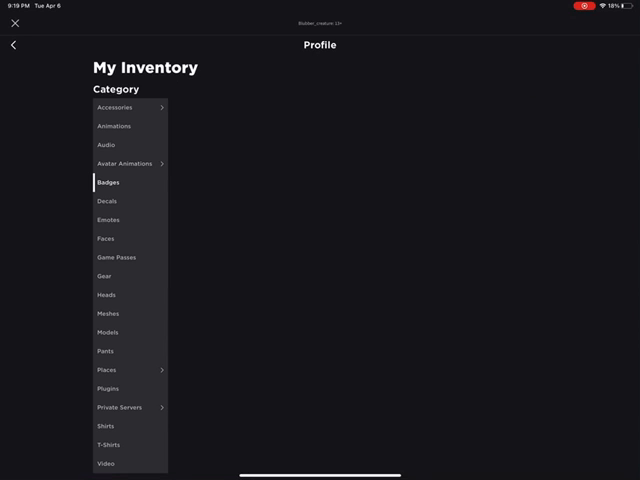
Step: Page through the owned Badges to page 14, then move to Decals
click(108, 182)
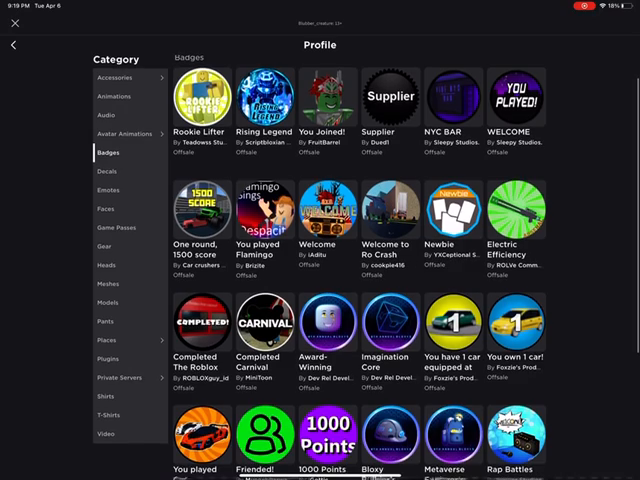
scroll(down, 3)
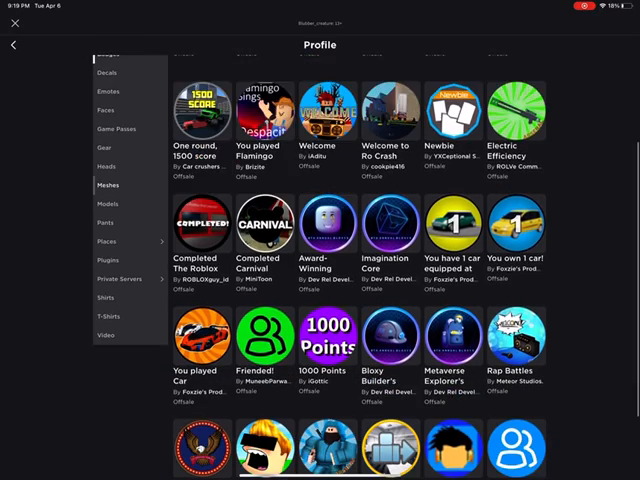
scroll(down, 3)
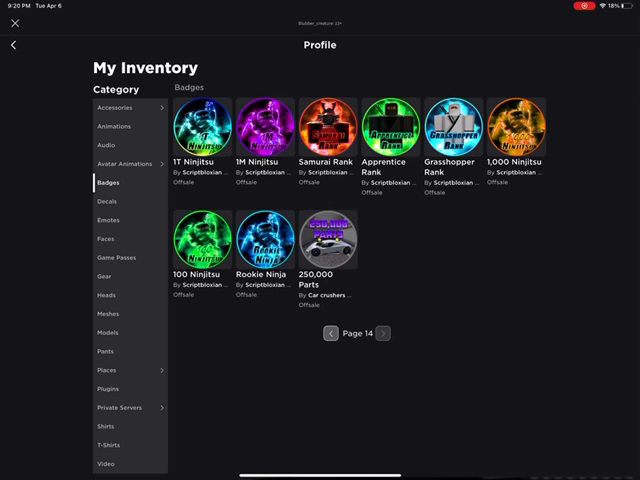
click(108, 200)
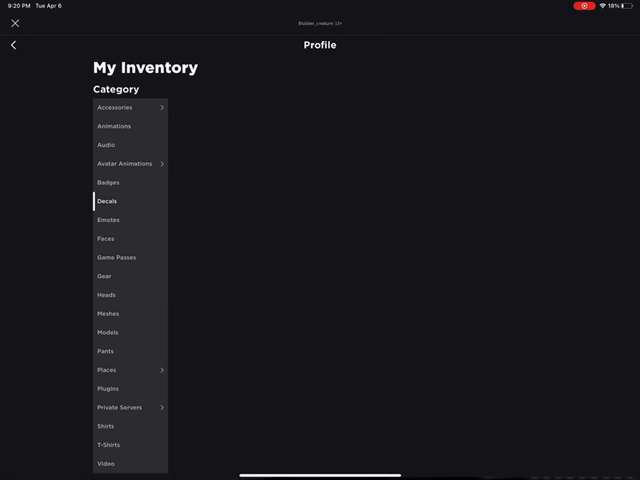
Step: Scroll through the owned Faces, then switch to Game Passes
click(106, 238)
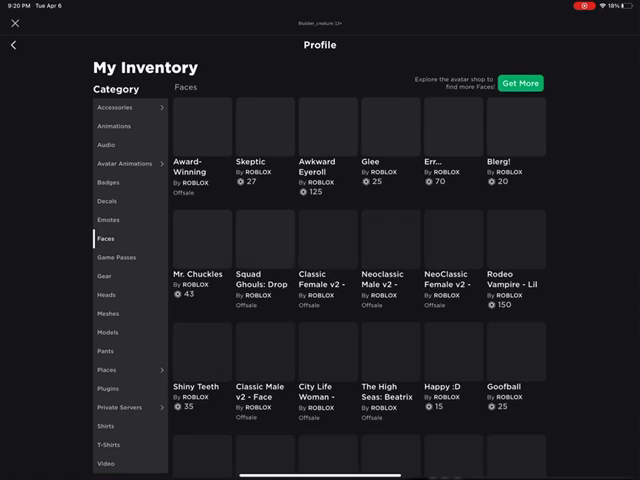
click(108, 220)
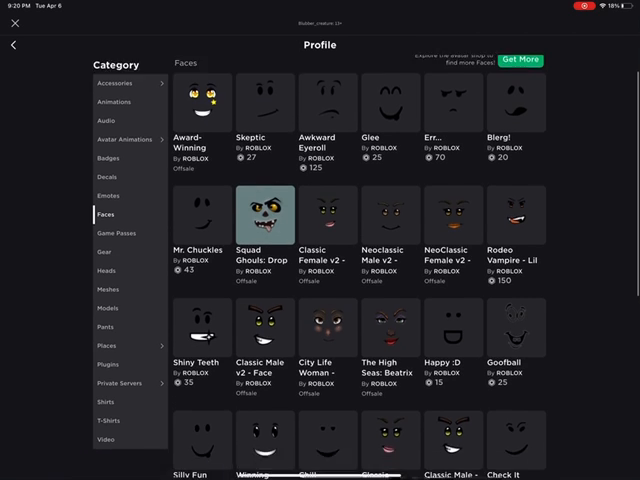
scroll(up, 3)
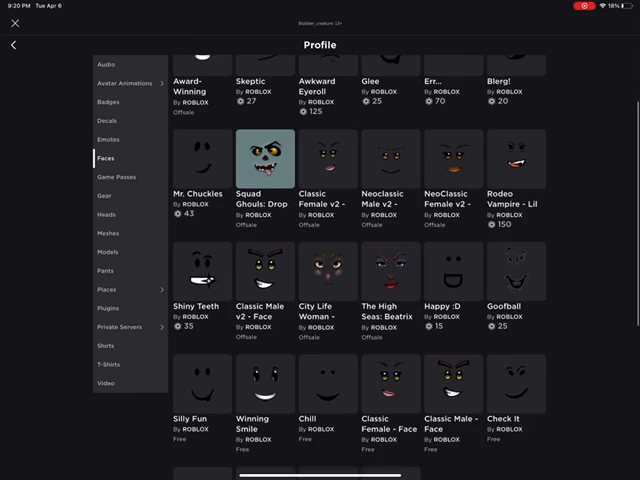
scroll(down, 3)
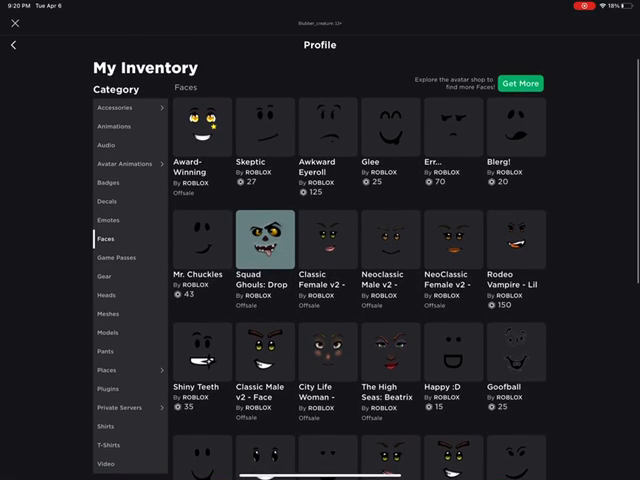
click(112, 260)
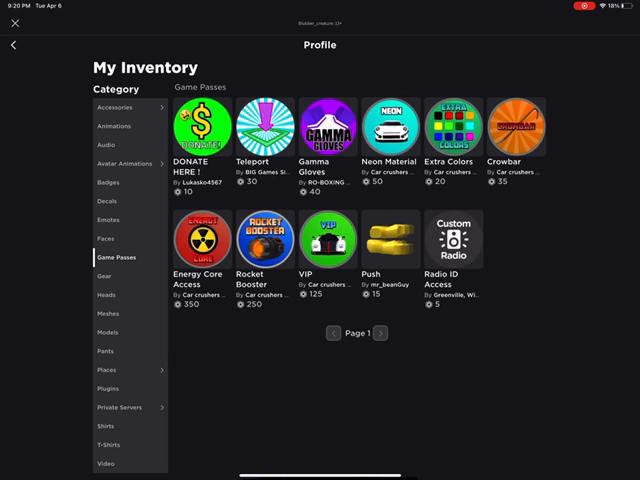
Step: View the owned Gear and Meshes lists, ending on the empty Plugins category
click(104, 276)
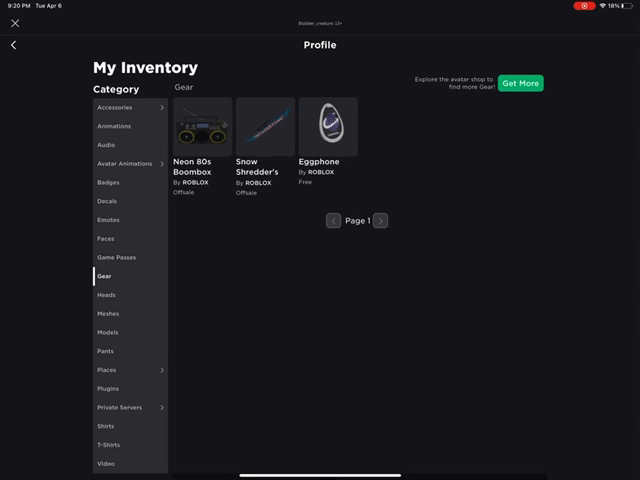
click(108, 312)
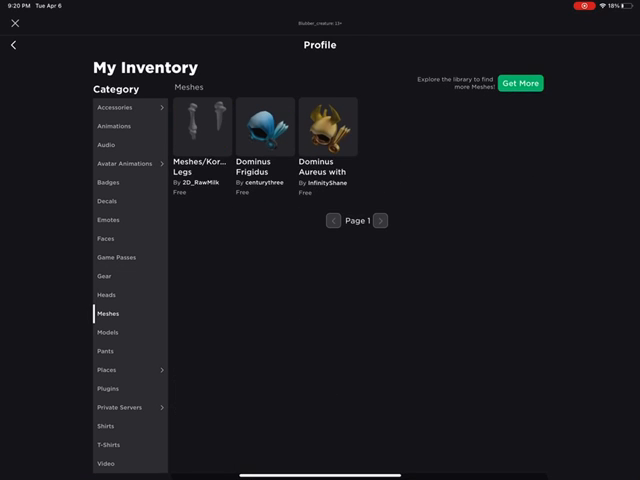
click(108, 332)
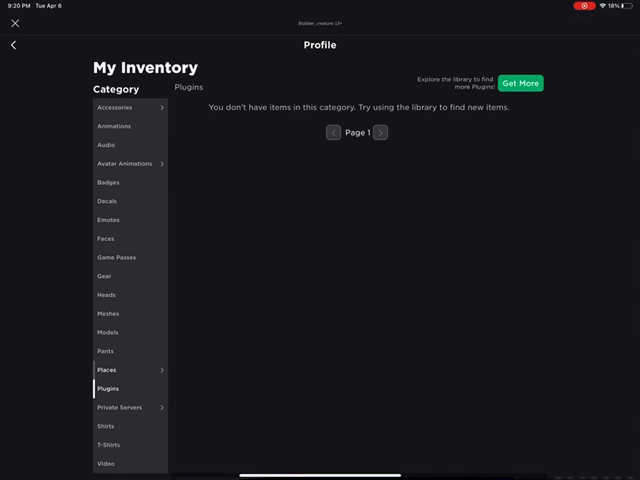
Step: Scroll through the owned Places, then open the Private Servers list
click(106, 370)
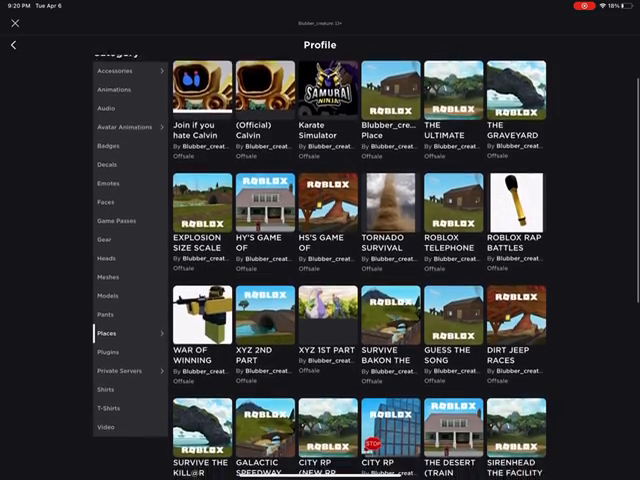
scroll(down, 3)
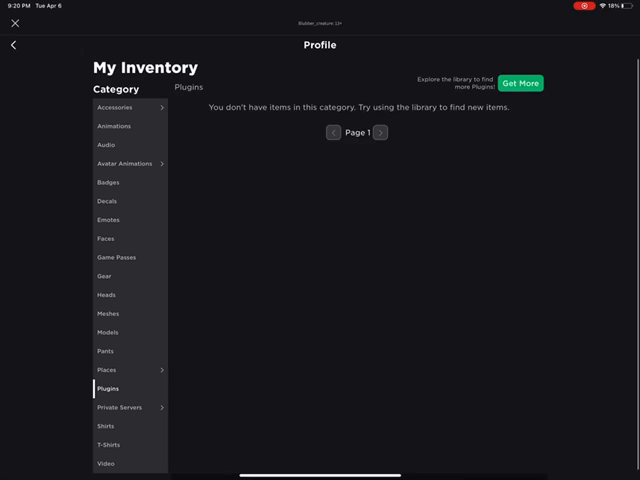
click(120, 408)
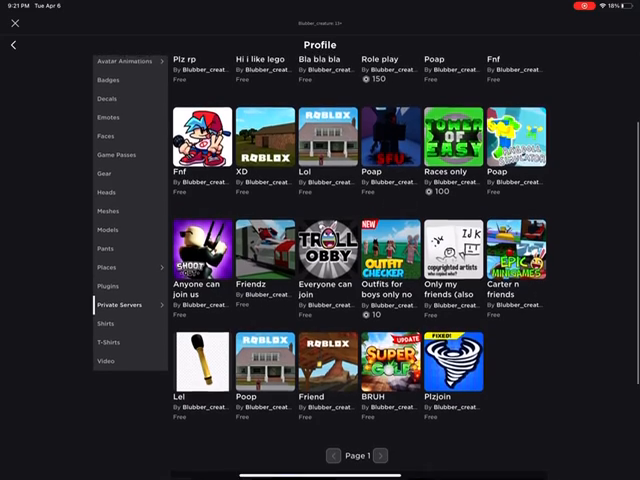
Step: Scroll through the owned Shirts list
click(108, 328)
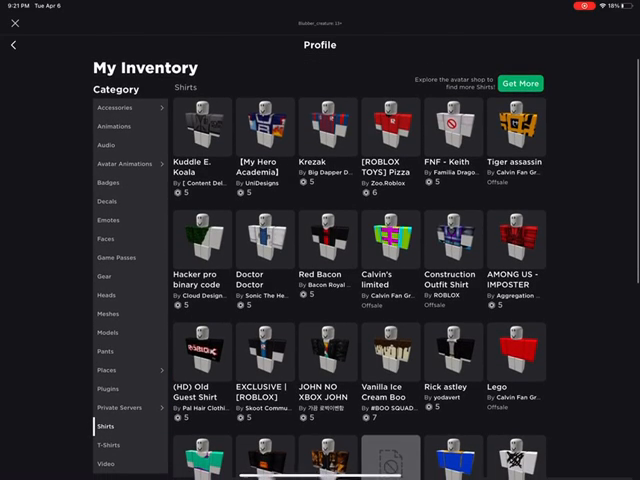
scroll(down, 3)
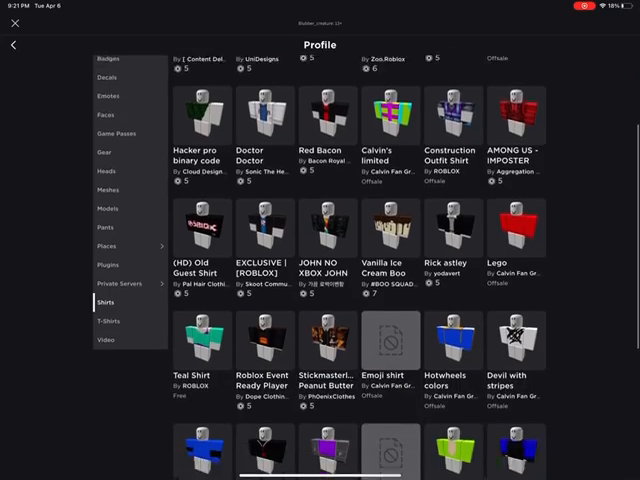
scroll(down, 3)
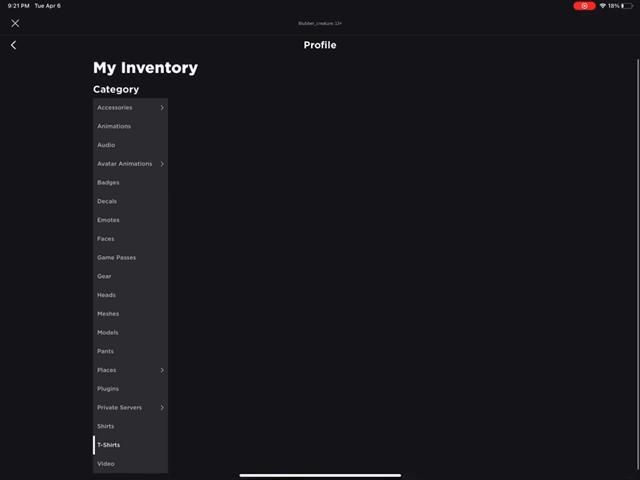
Step: Browse the T-Shirts listing and page forward to page 3
click(108, 444)
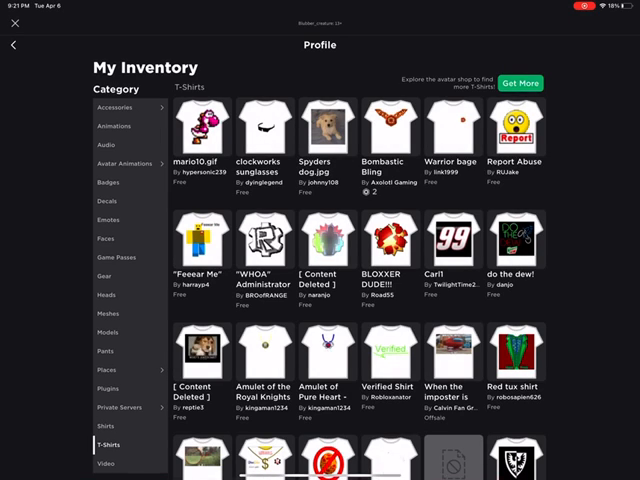
scroll(down, 3)
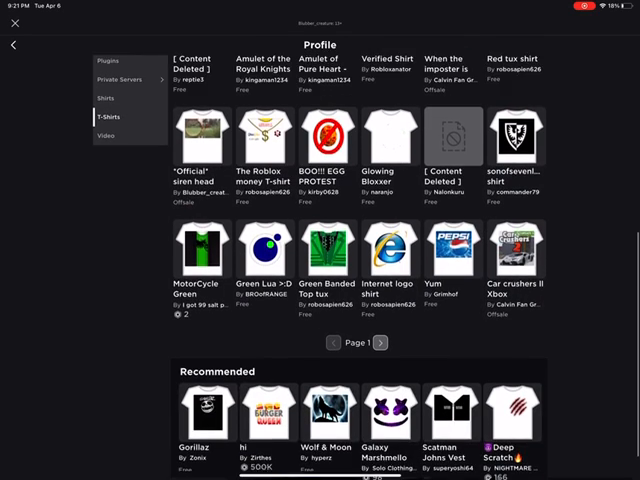
click(380, 342)
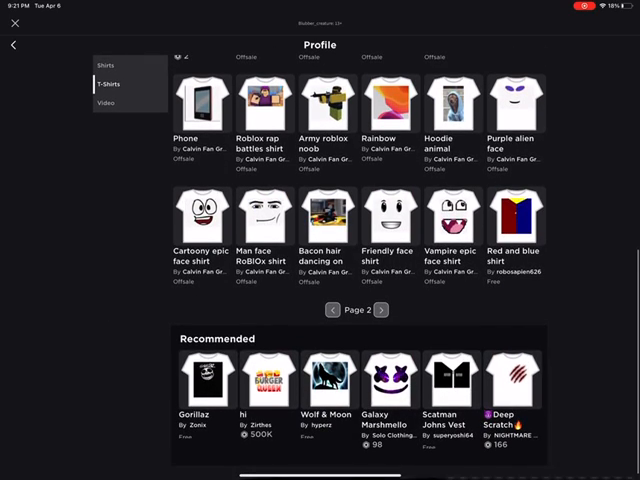
click(380, 310)
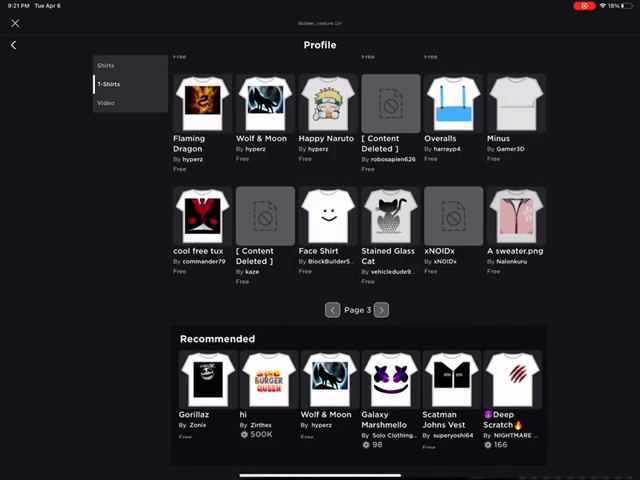